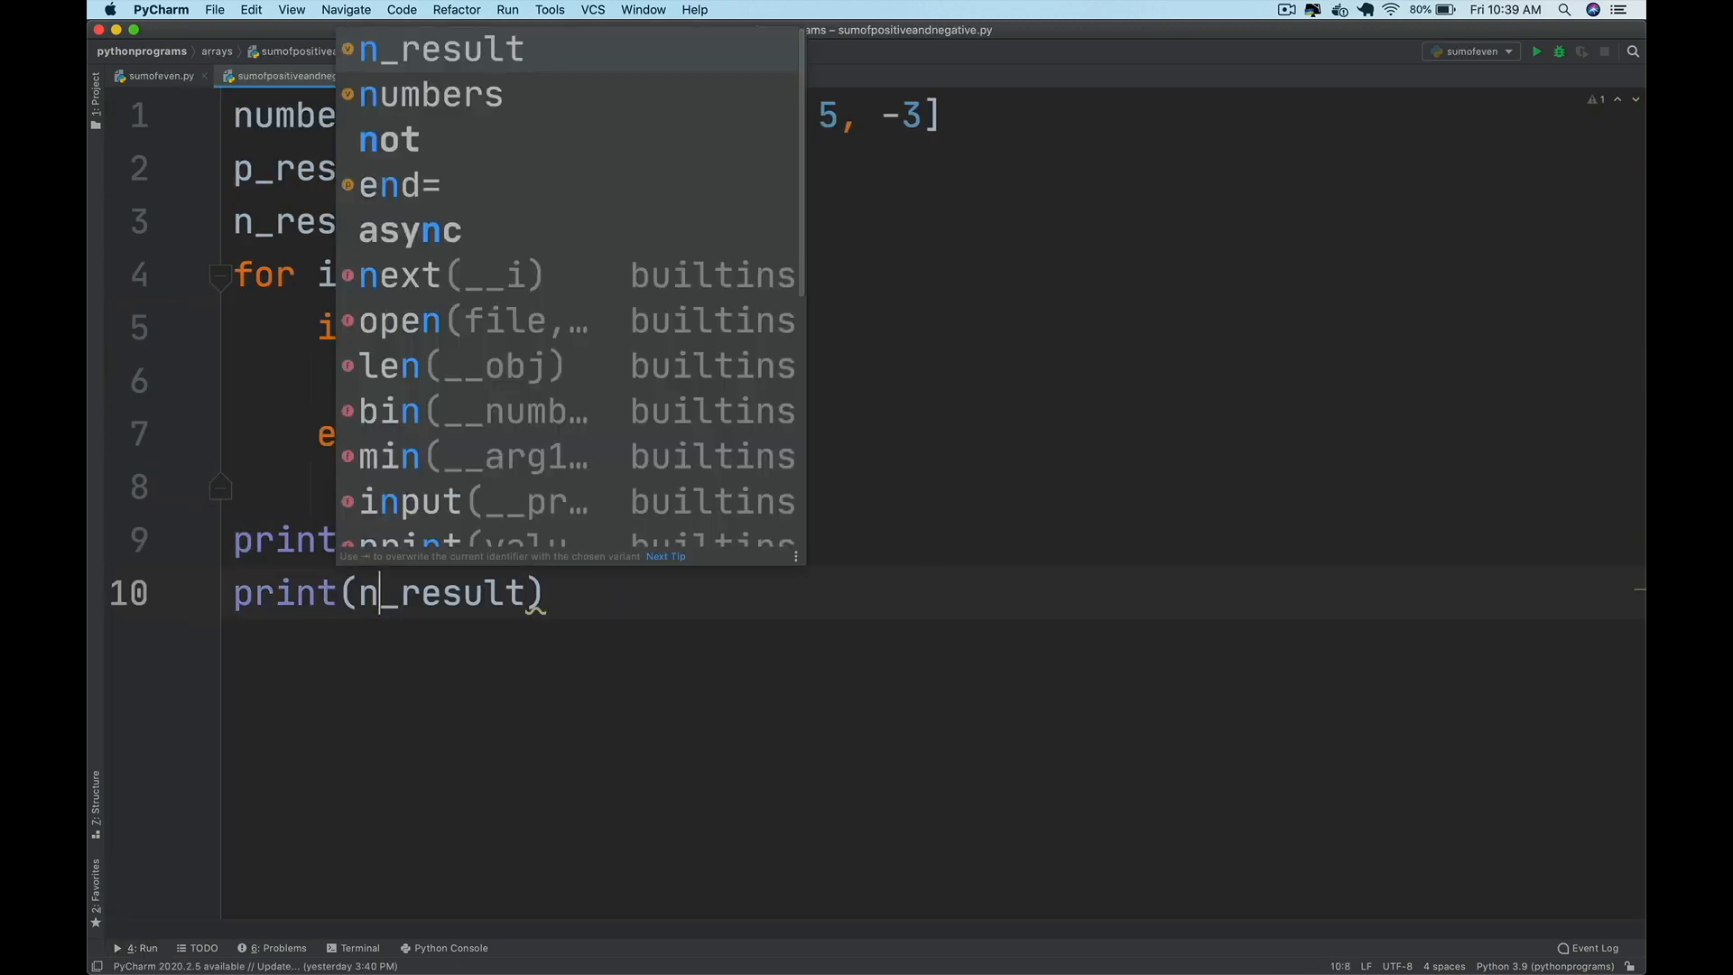
# - Print n_result in sumofpositiveandnegative.py and begin the if symmetric statement in symmetricchecker.py
pyautogui.click(269, 76)
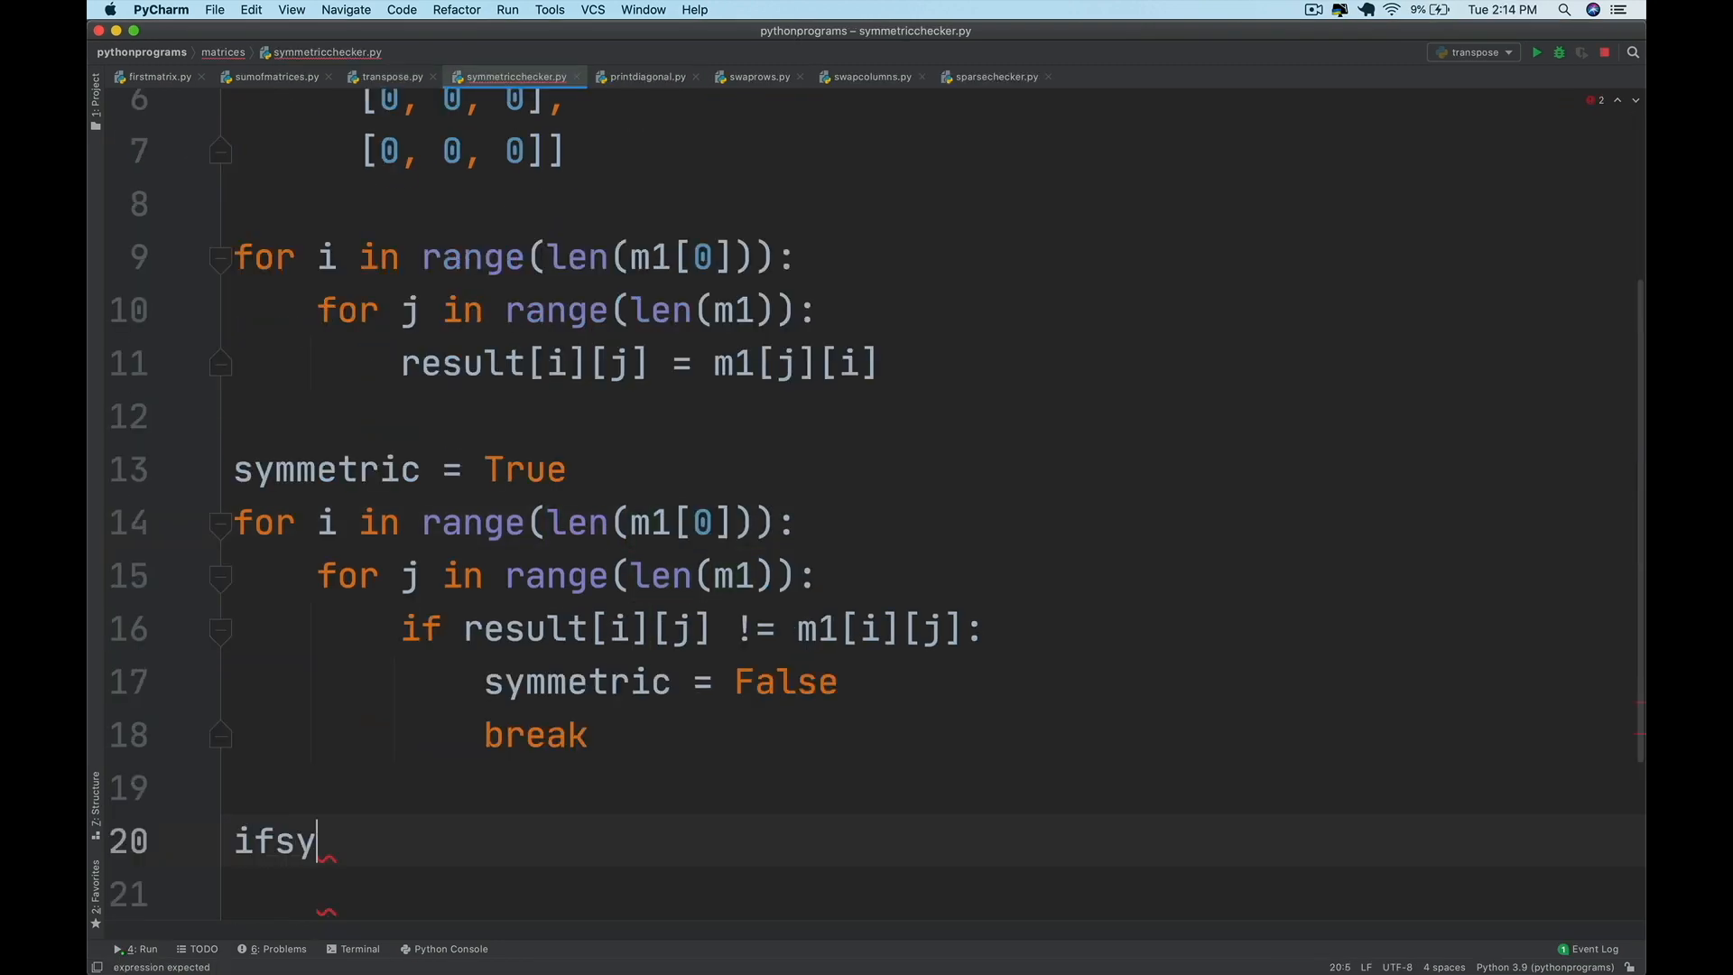
pyautogui.press('backspace')
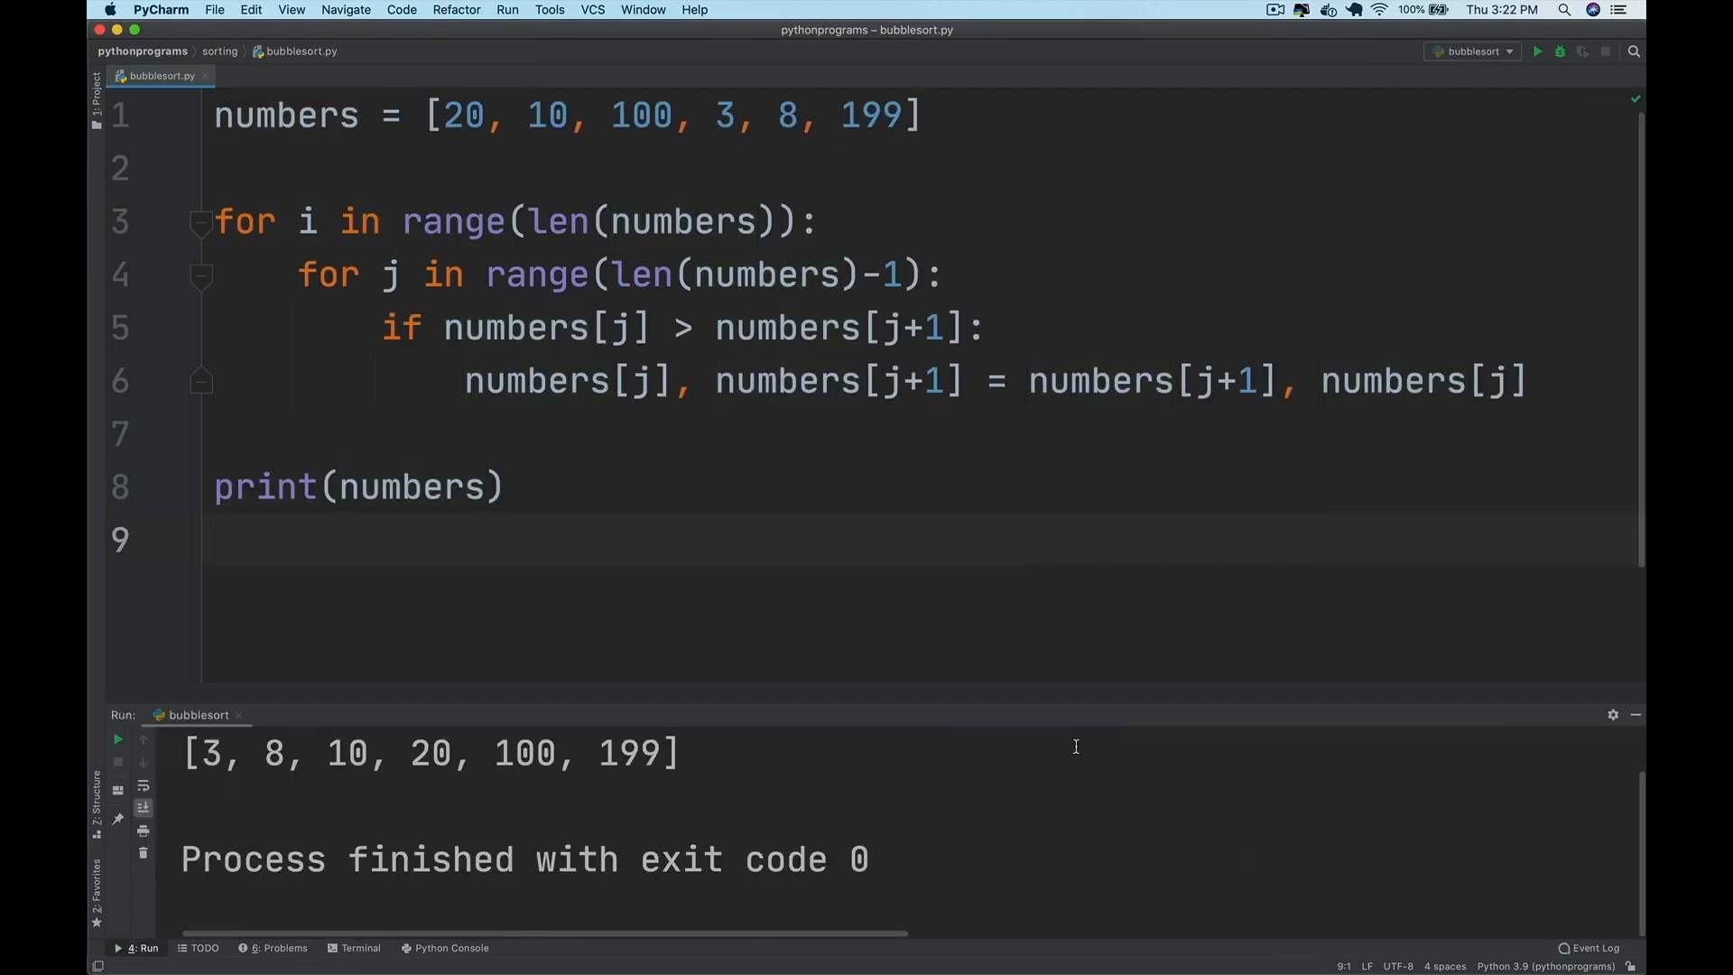
# - Select the bubble sort output [3, 8, 10, 20, 100, 199] and switch to the Insertion Sort slide
pyautogui.tripleClick(432, 755)
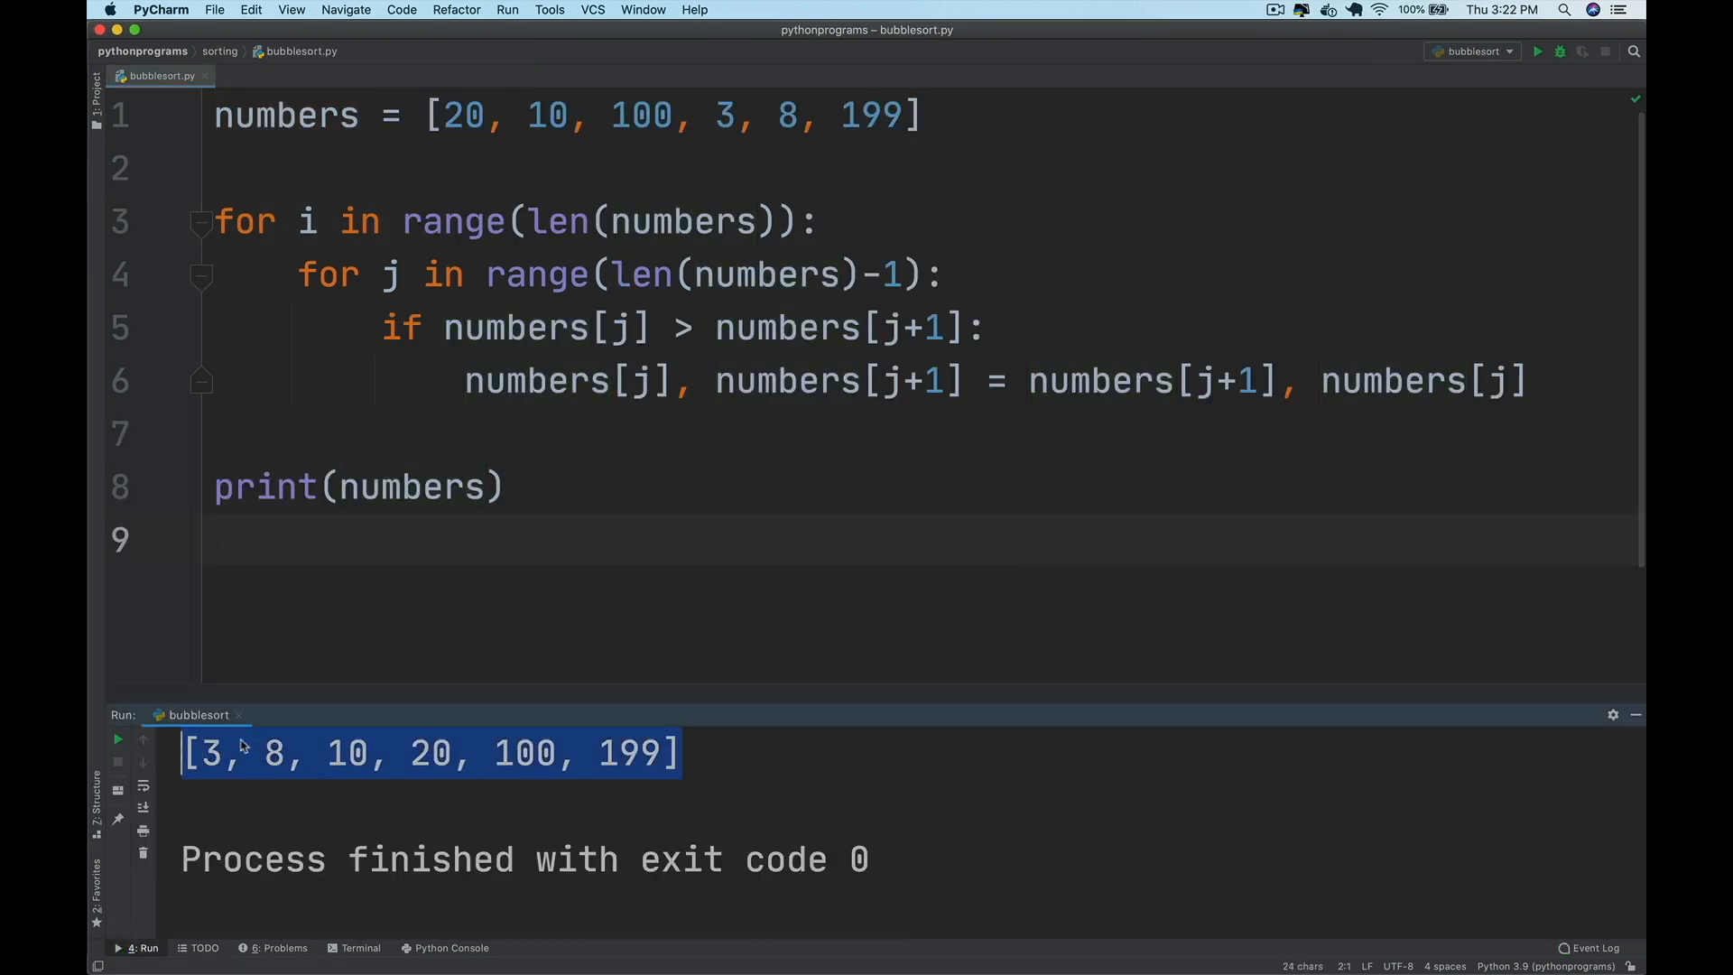
pyautogui.doubleClick(524, 754)
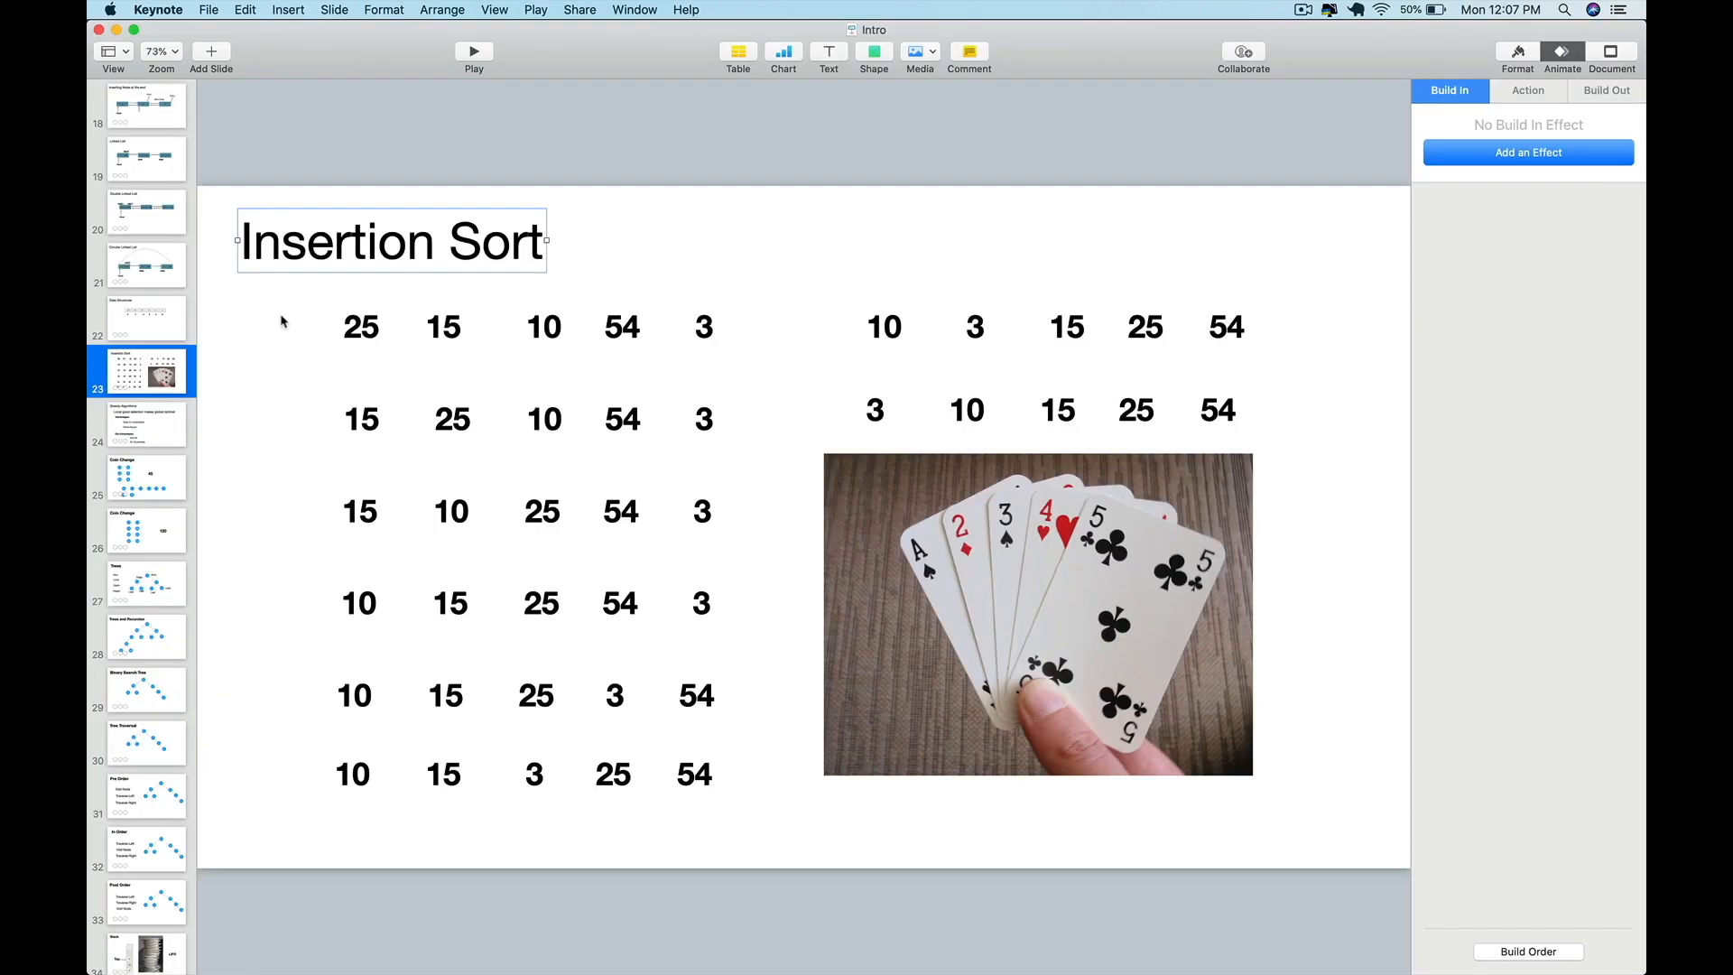
pyautogui.click(1527, 152)
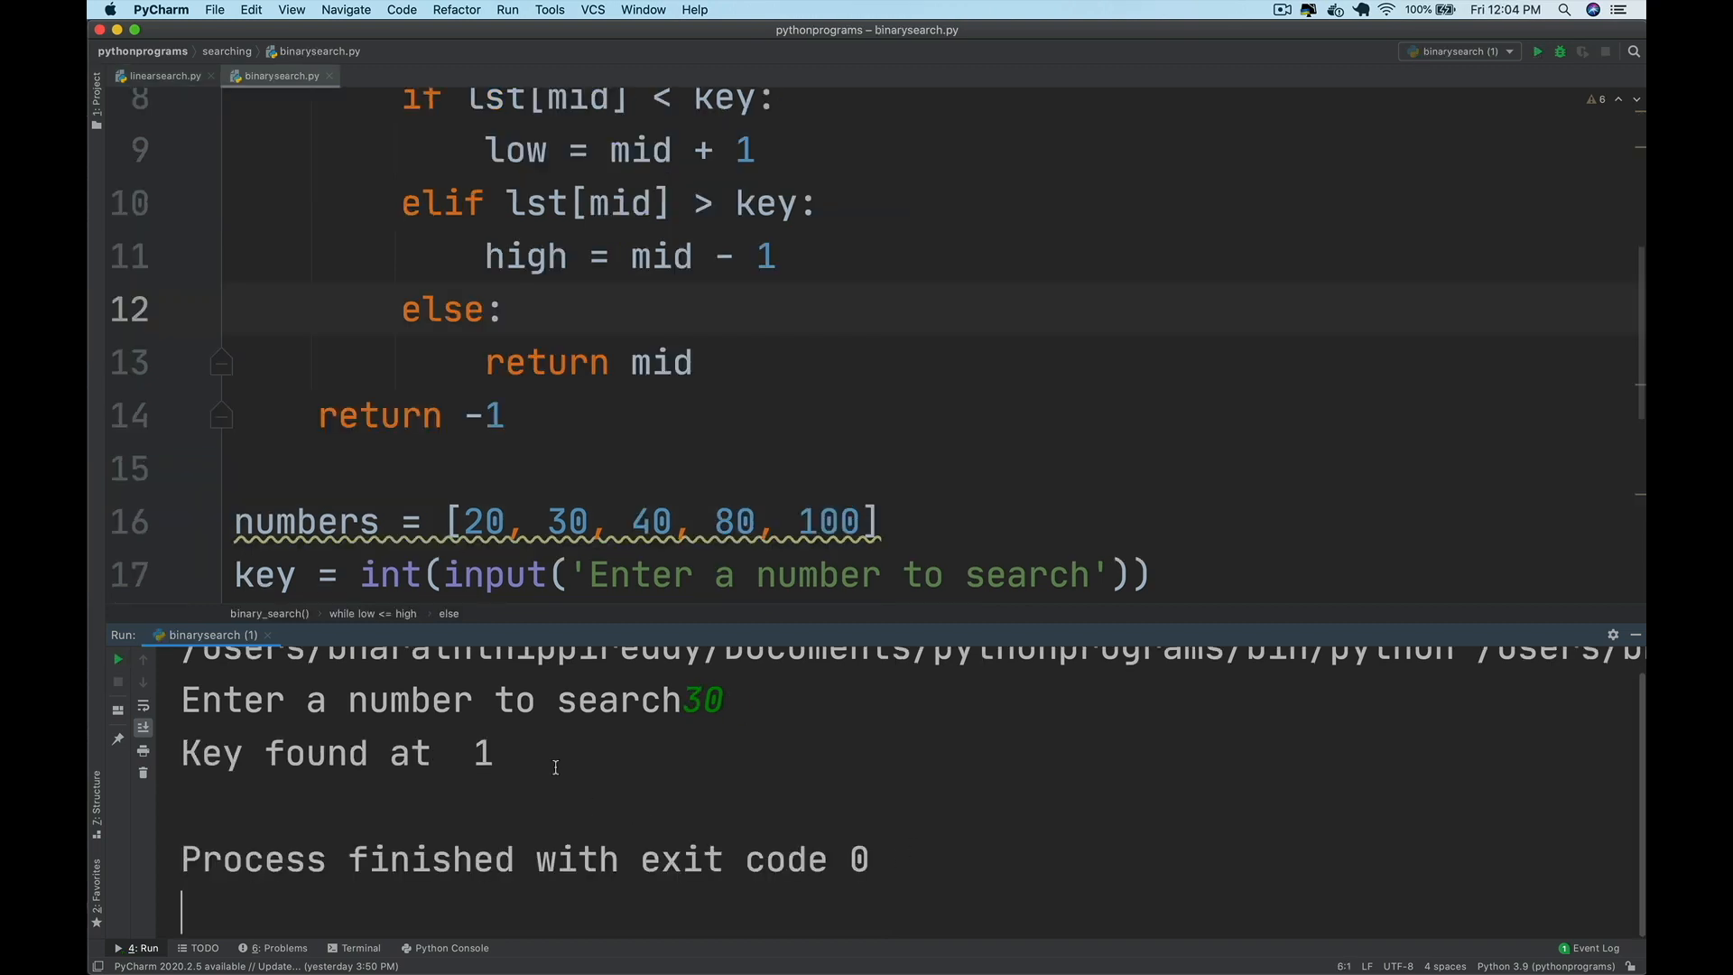
# - Switch to binarysearchrecursive.py to run the recursive binary search reporting key at index 3
pyautogui.click(417, 76)
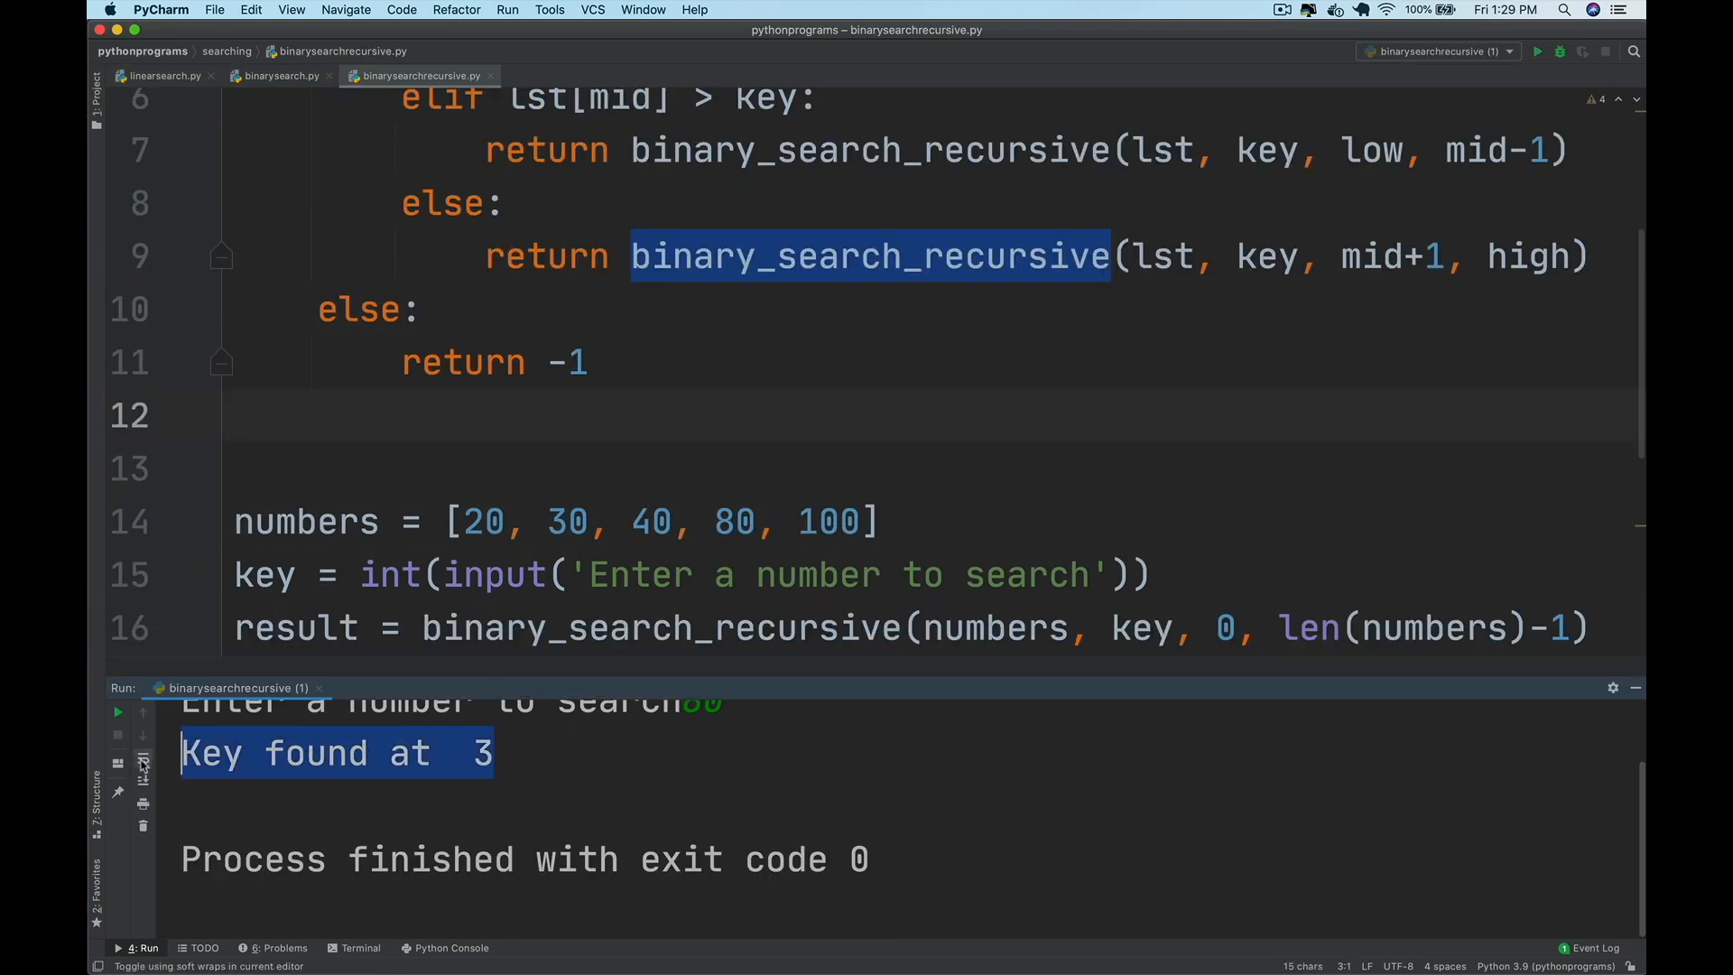